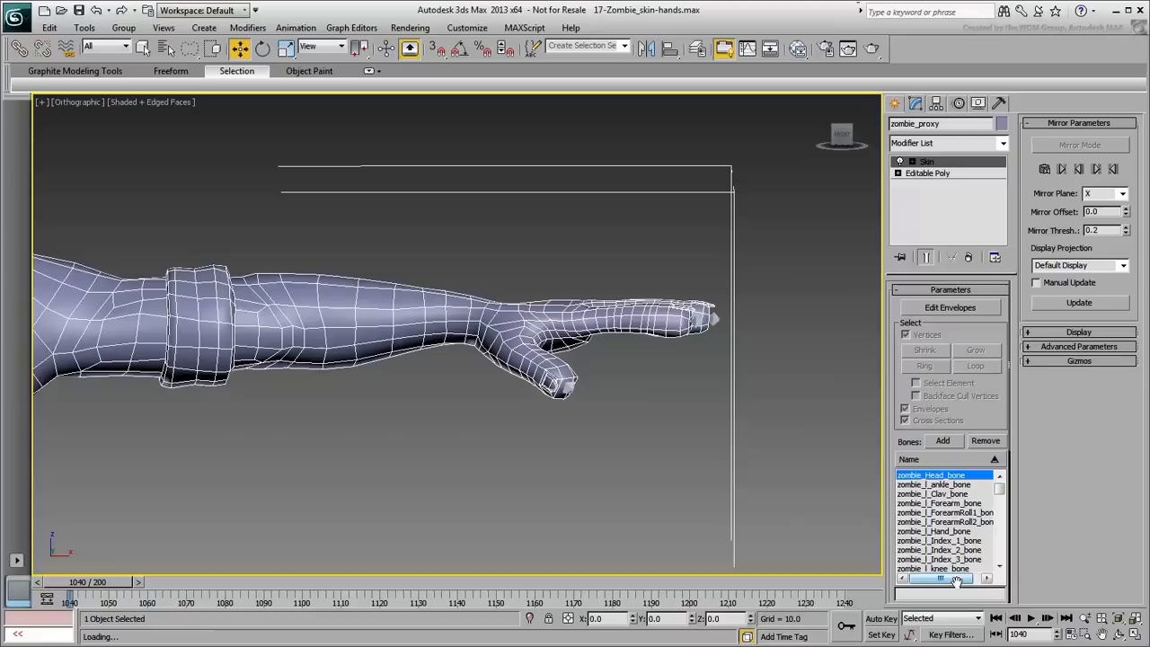
Scrub the time slider to around frame 1217 where the wrist bends sharply
click(956, 579)
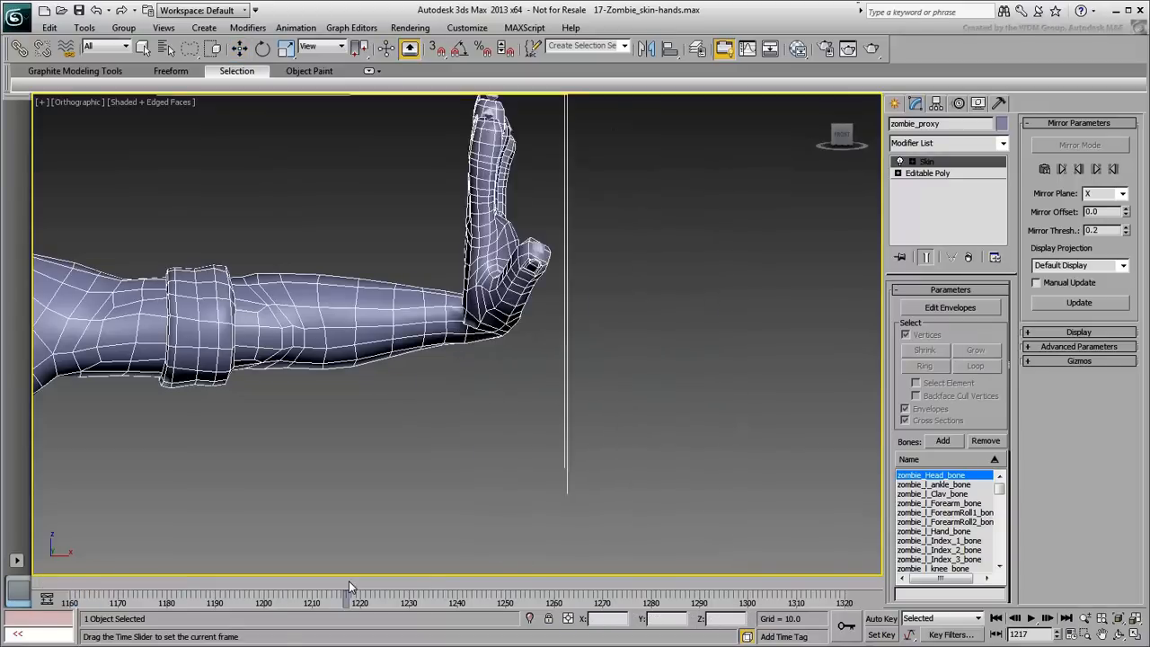
Orbit to view the hand from above with the Hand bone's weights displayed
drag(348, 583, 310, 582)
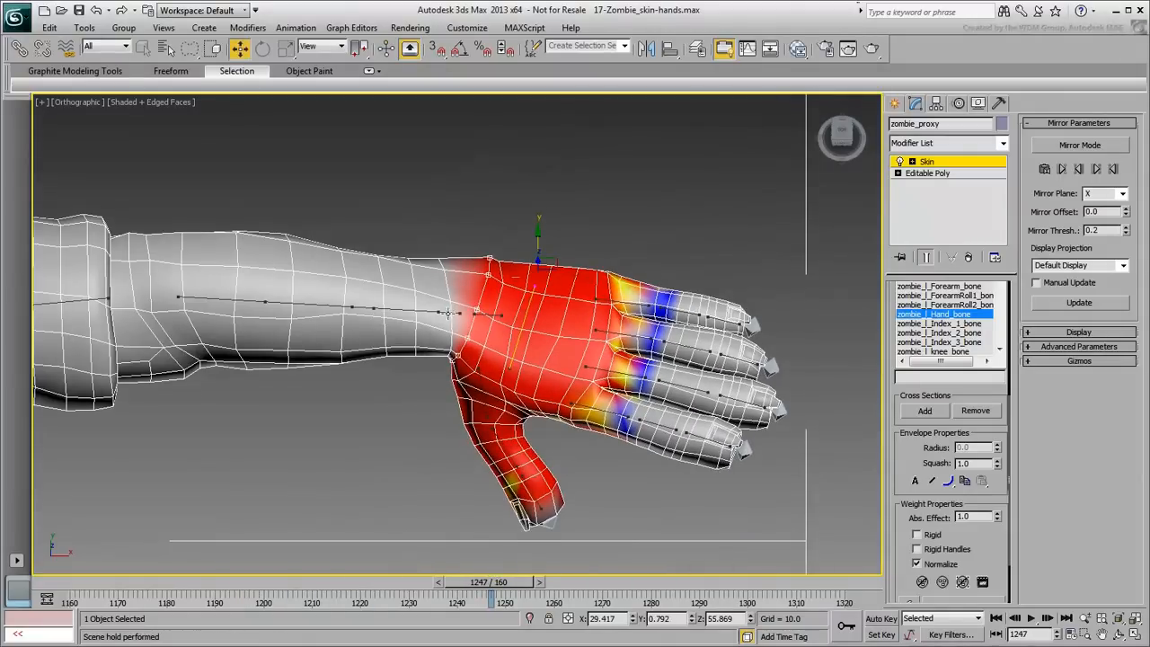
Select zombie_l_ForearmRoll1_bone to show its orange influence on the lower forearm
click(944, 295)
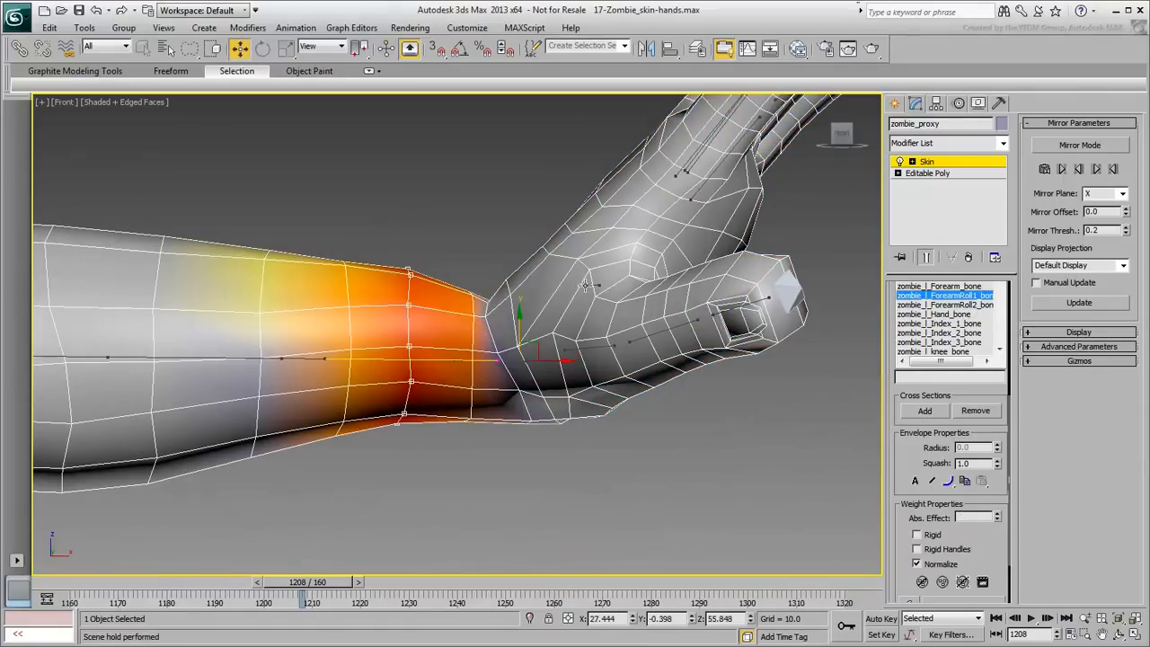
Reweight wrist vertices for ForearmRoll1, testing the bend, then scrub to the upturned-hand pose
click(937, 314)
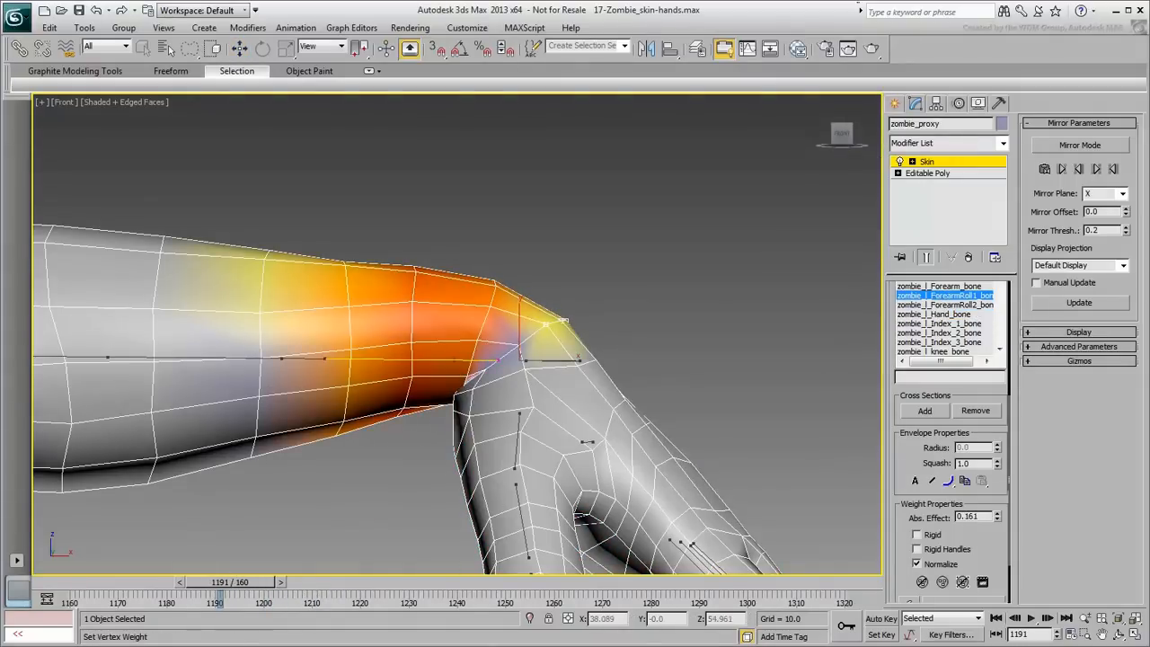
drag(216, 597, 296, 597)
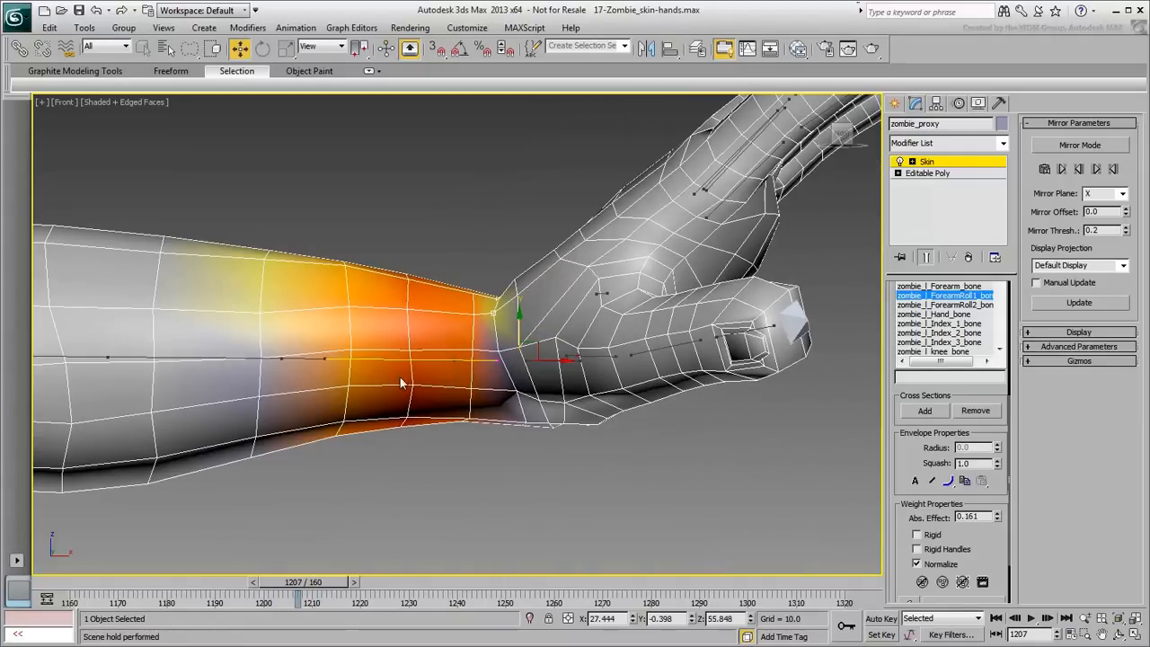
drag(298, 582, 274, 582)
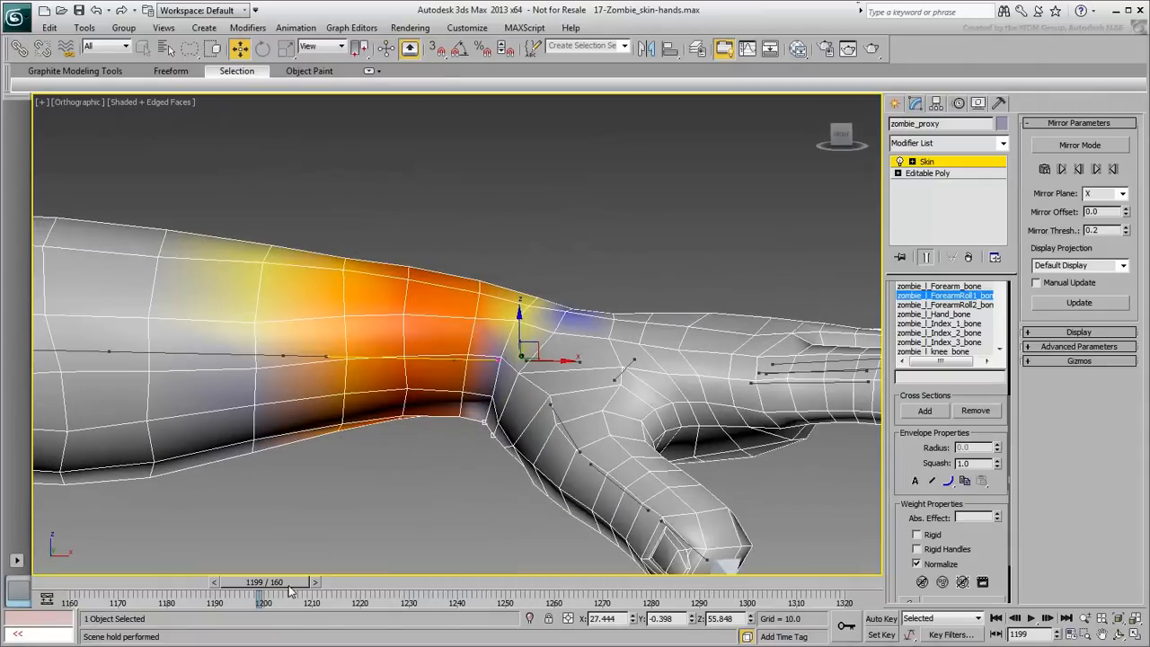
drag(265, 581, 244, 581)
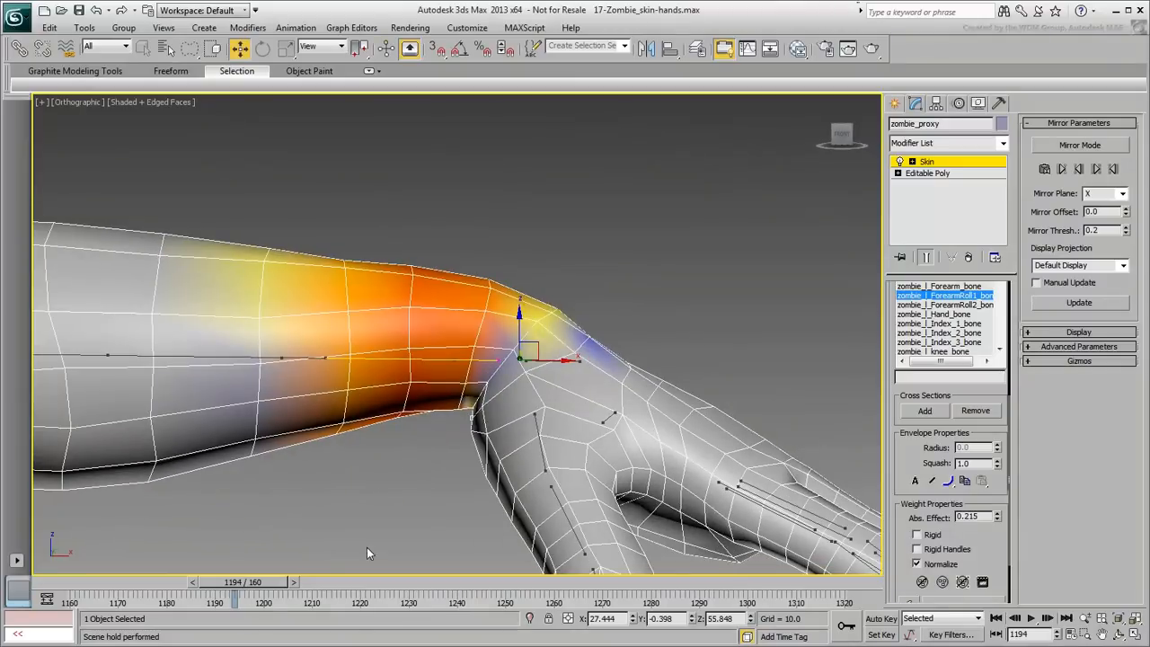
drag(234, 597, 326, 597)
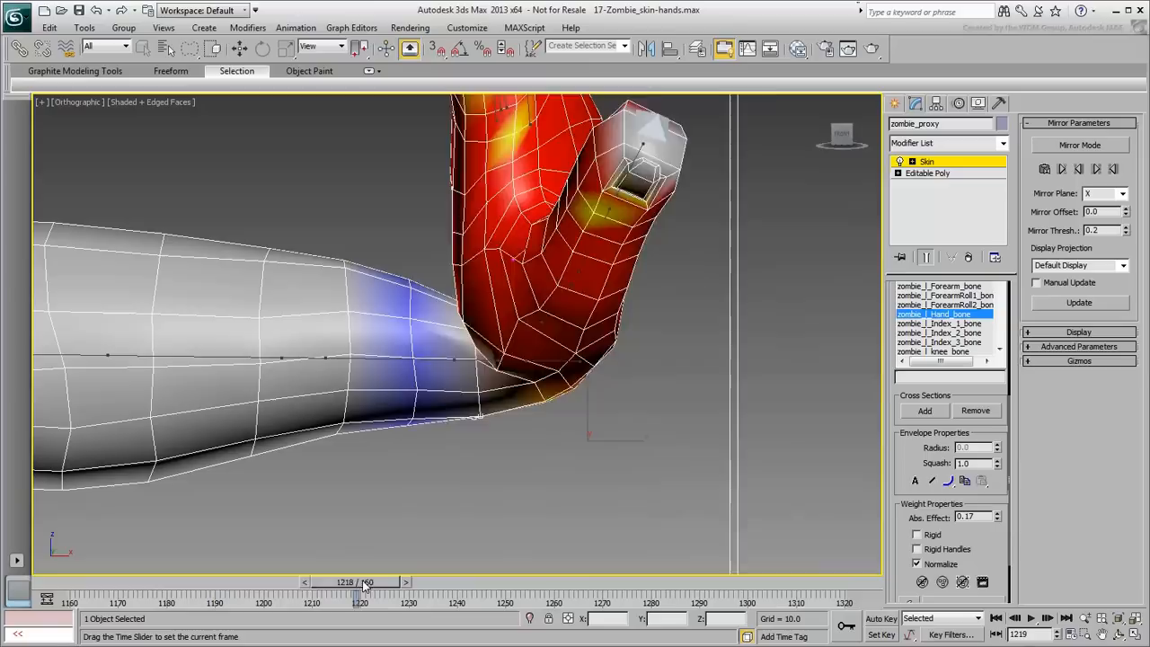
Orbit to look down on the back of the hand for painting ForearmRoll1 weights
drag(364, 582, 553, 582)
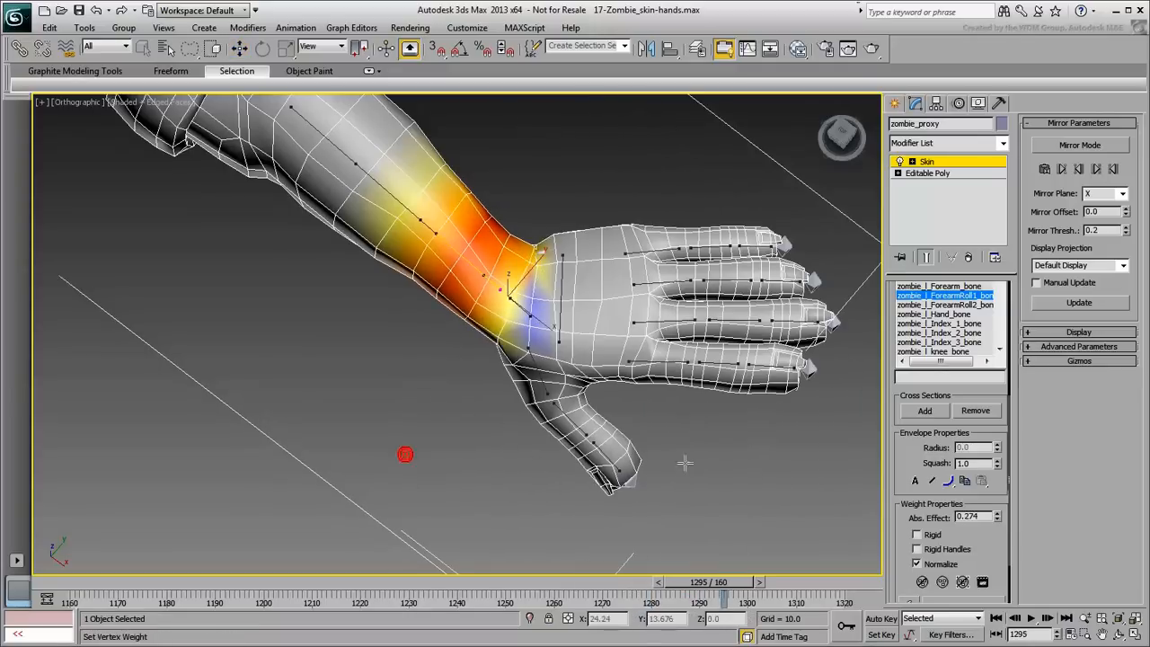
Strengthen the roll-bone weight at the wrist and compare against the Hand bone's influence
drag(724, 581, 695, 581)
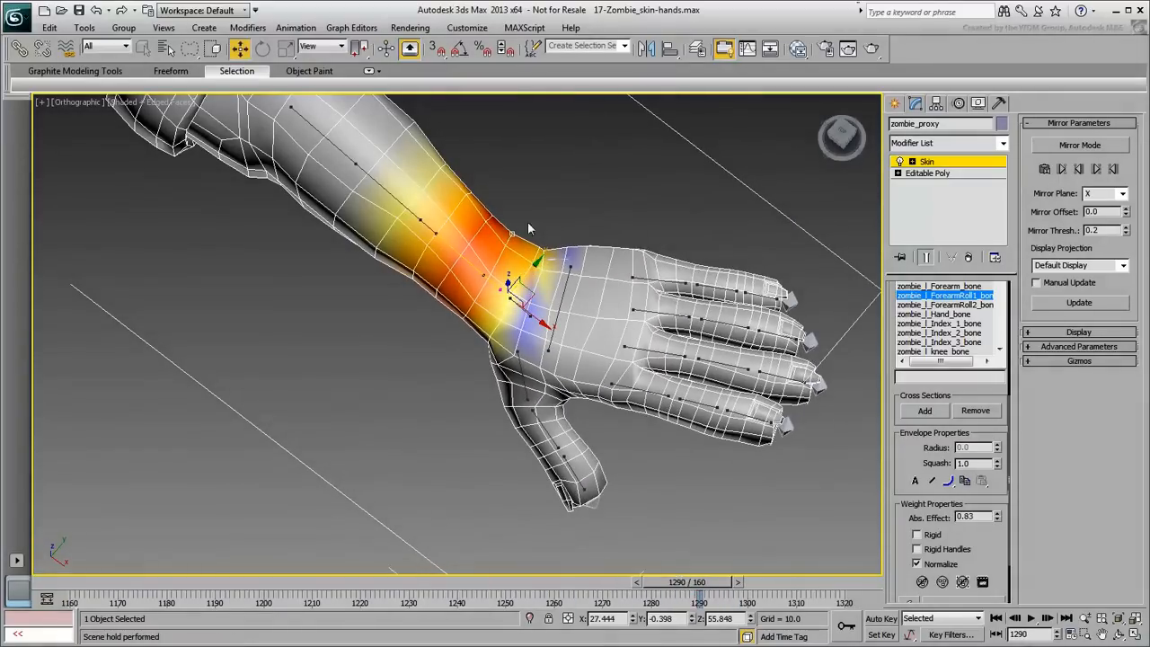
click(935, 314)
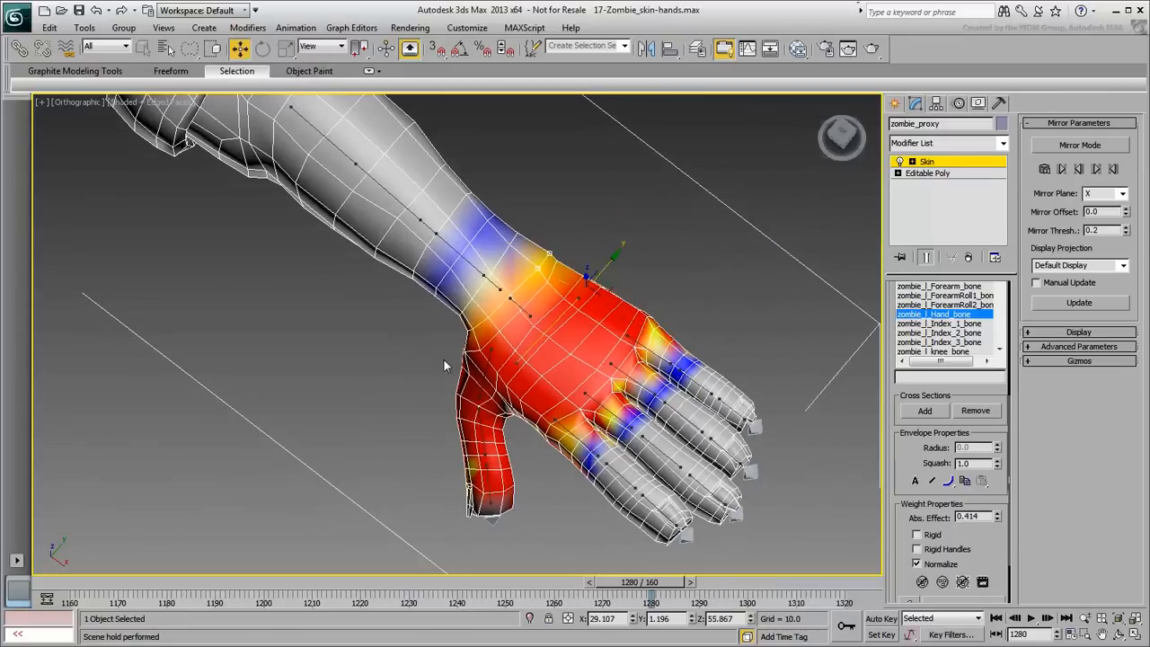
click(944, 295)
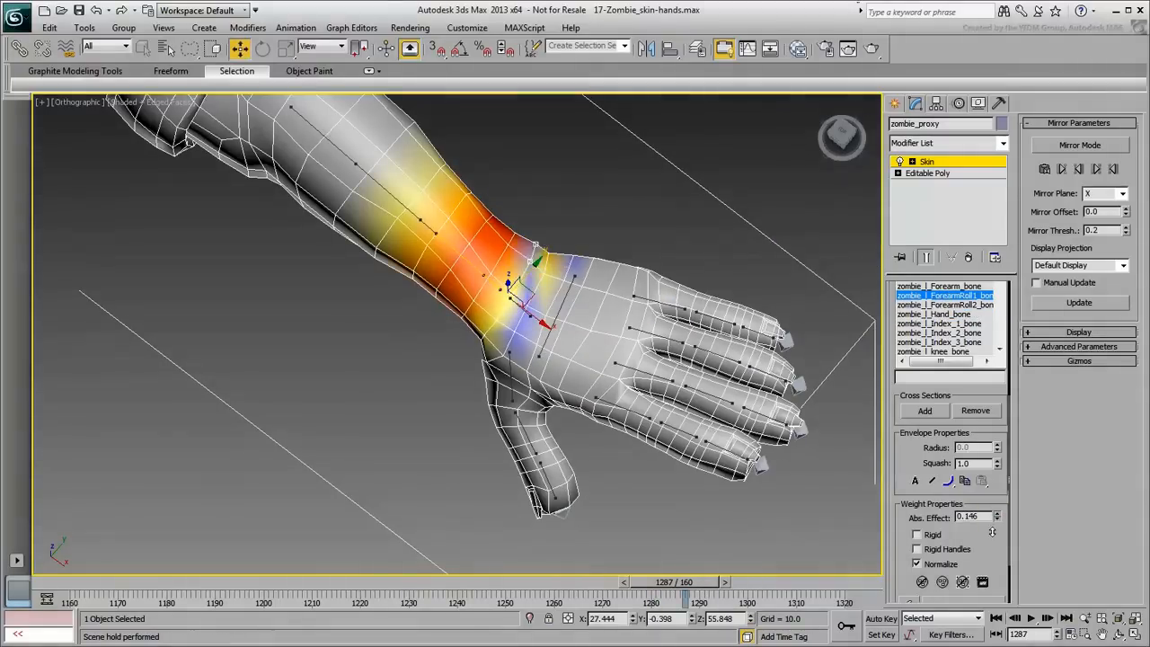
drag(692, 581, 622, 581)
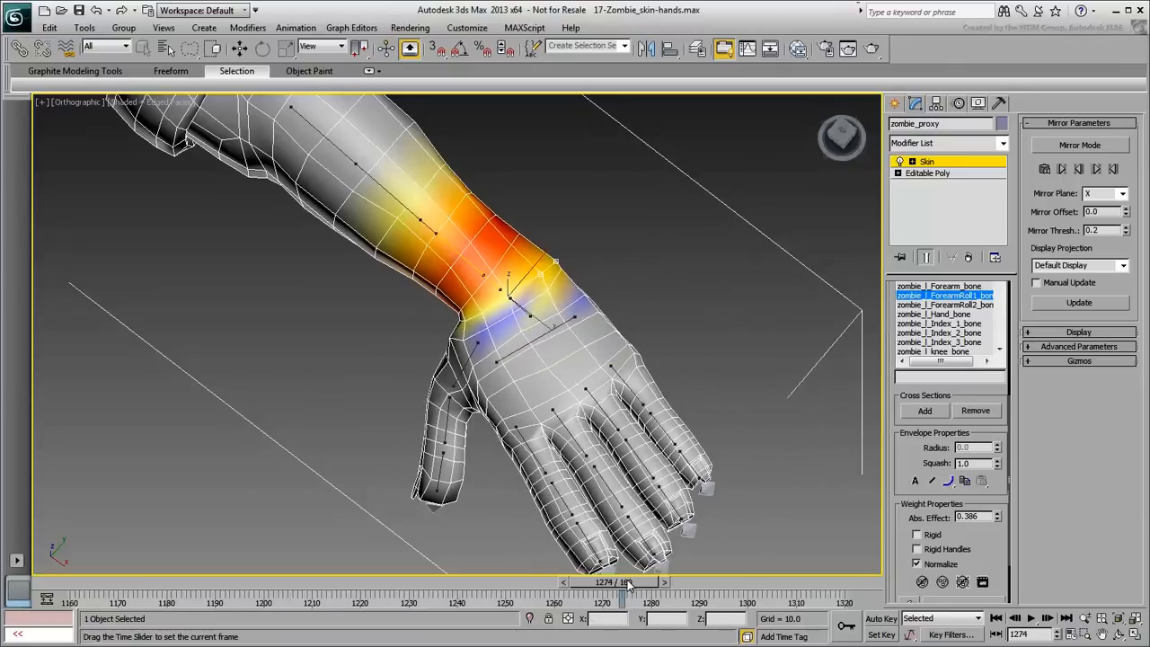
Fine-tune the roll-bone Abs. Effect and paint weights to blend the wrist while testing the motion
drag(622, 581, 699, 581)
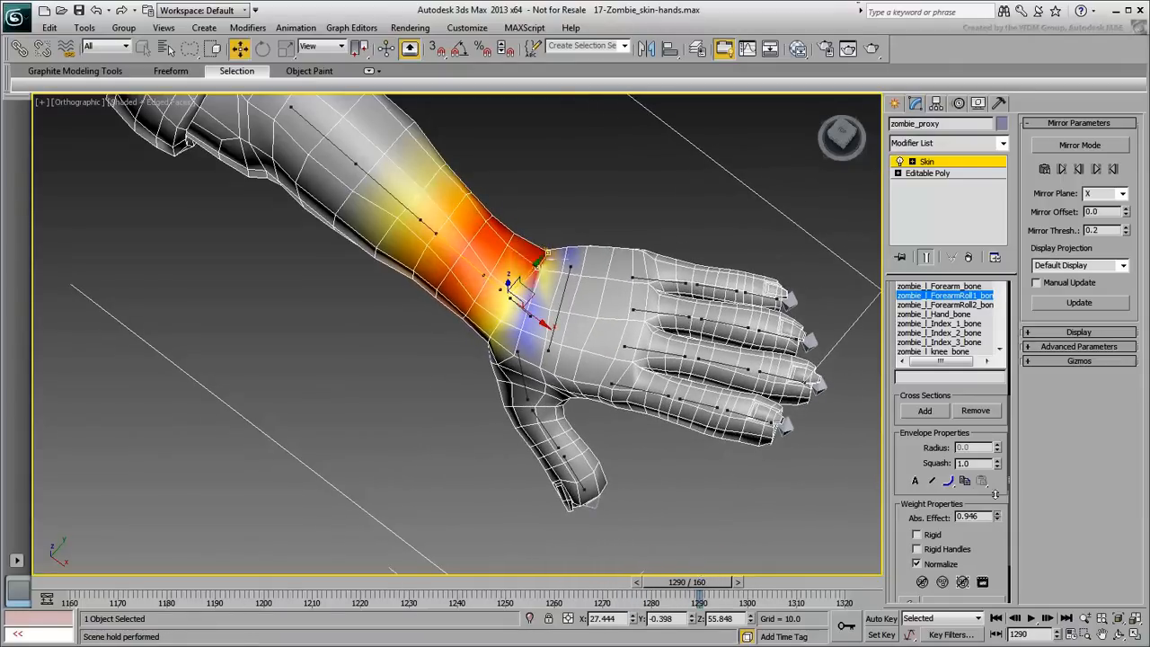
drag(700, 582, 638, 583)
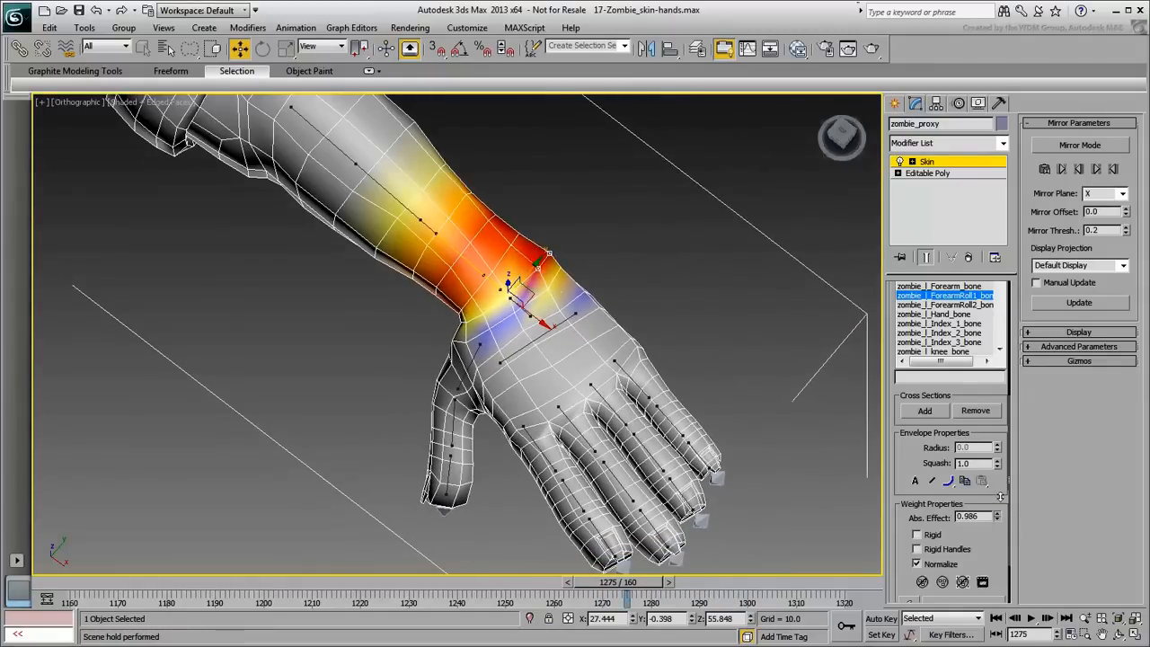
drag(997, 512, 998, 519)
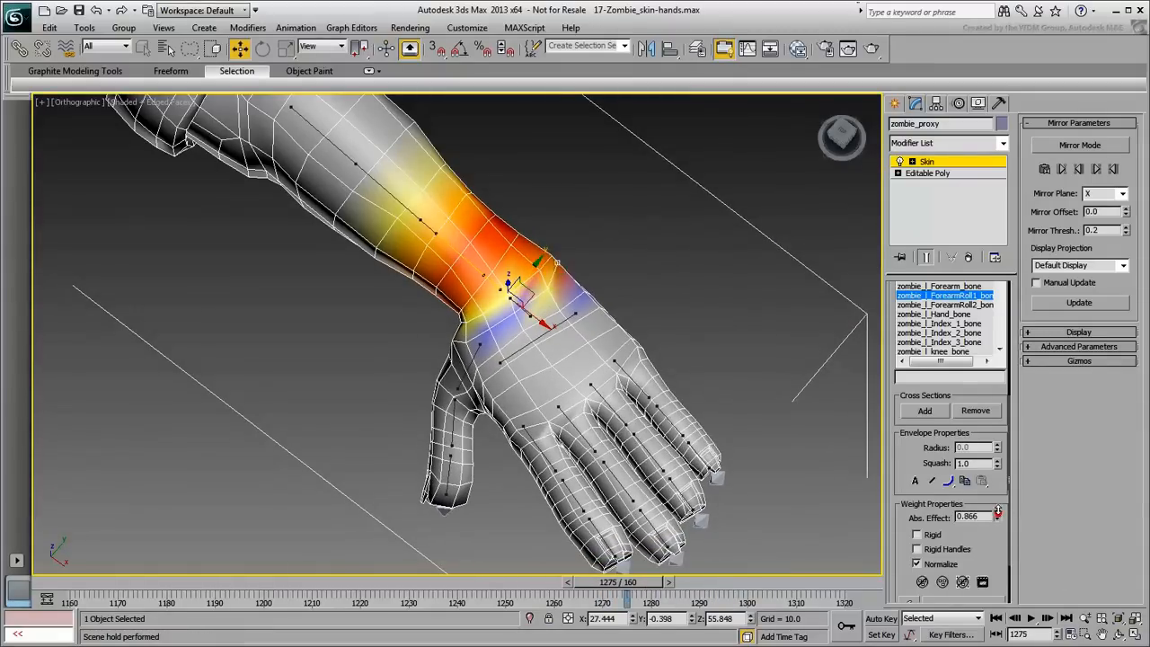
drag(629, 581, 647, 582)
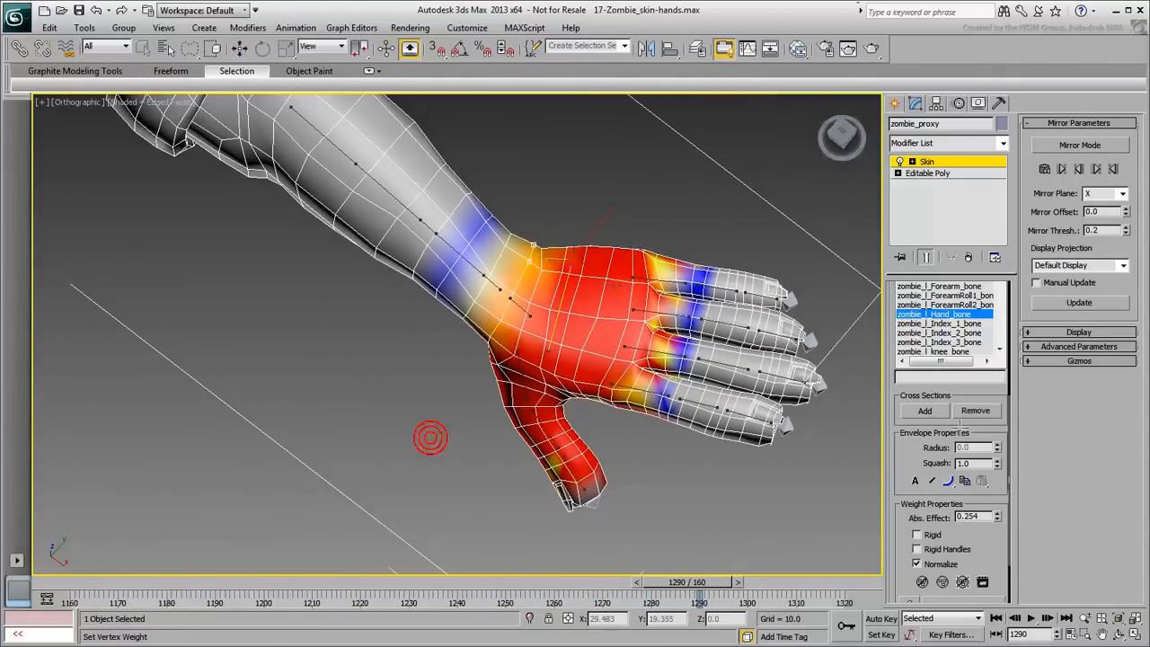
Scrub through the wrist motion and orbit to the side to check the deformation
drag(701, 582, 755, 582)
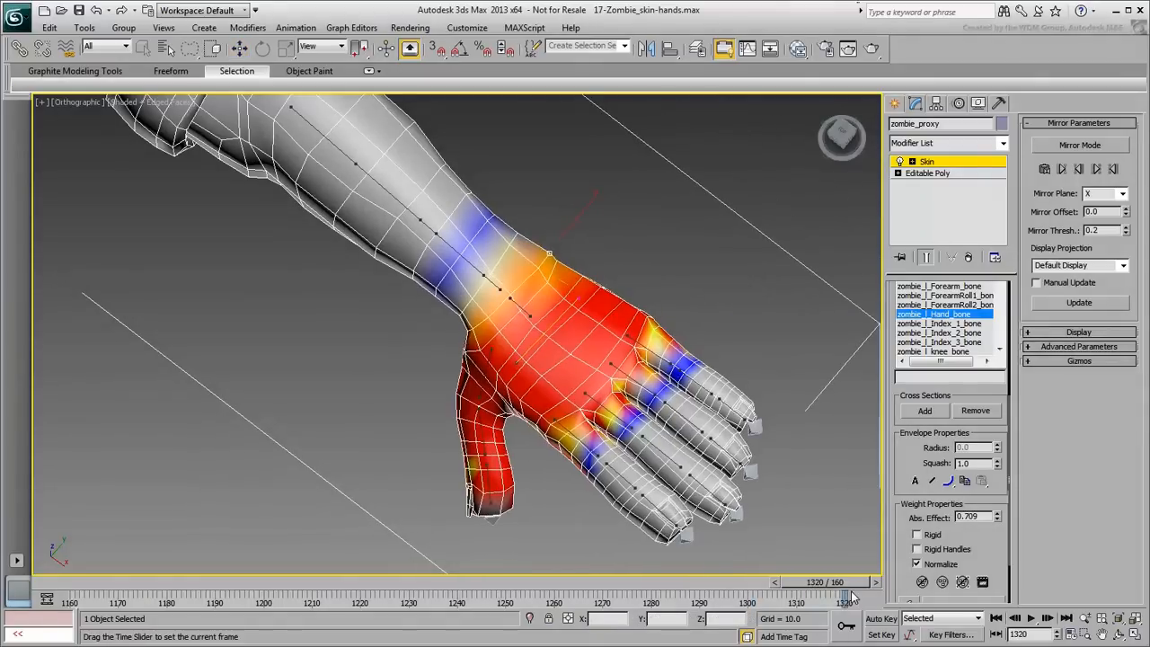
drag(849, 593, 179, 593)
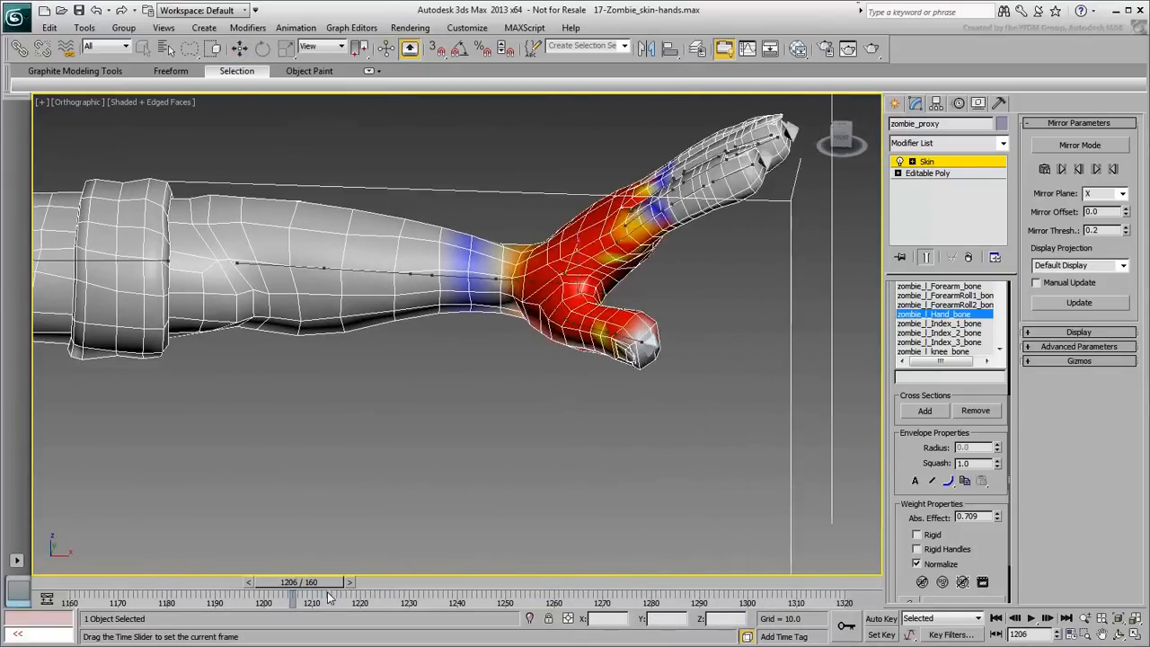
drag(292, 582, 316, 581)
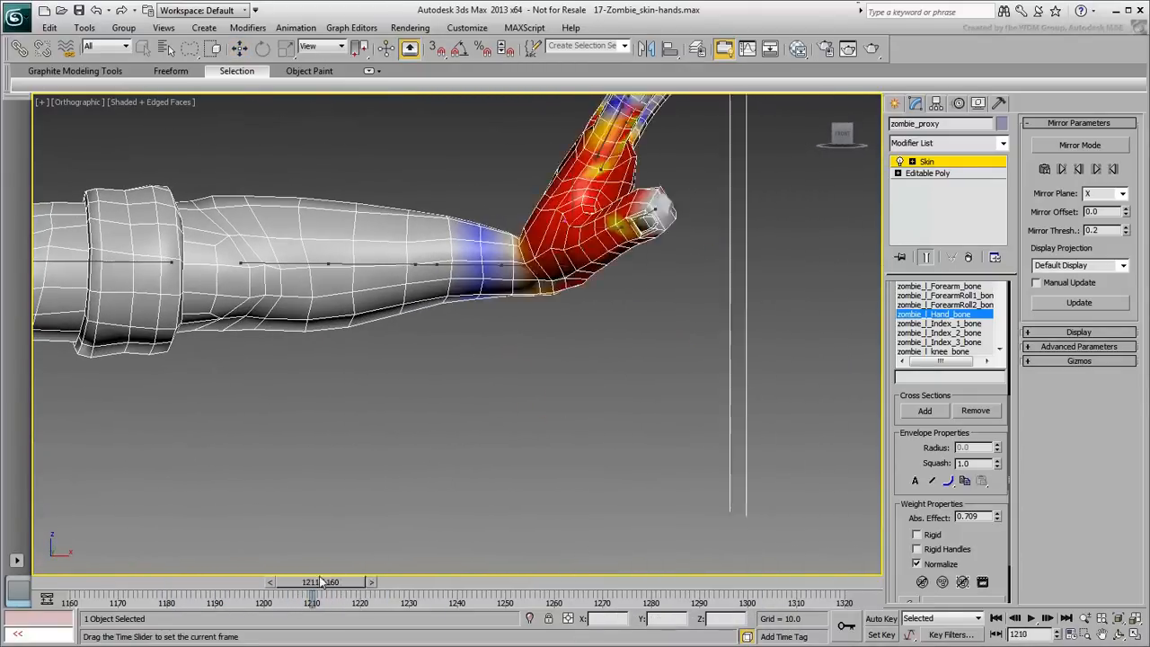